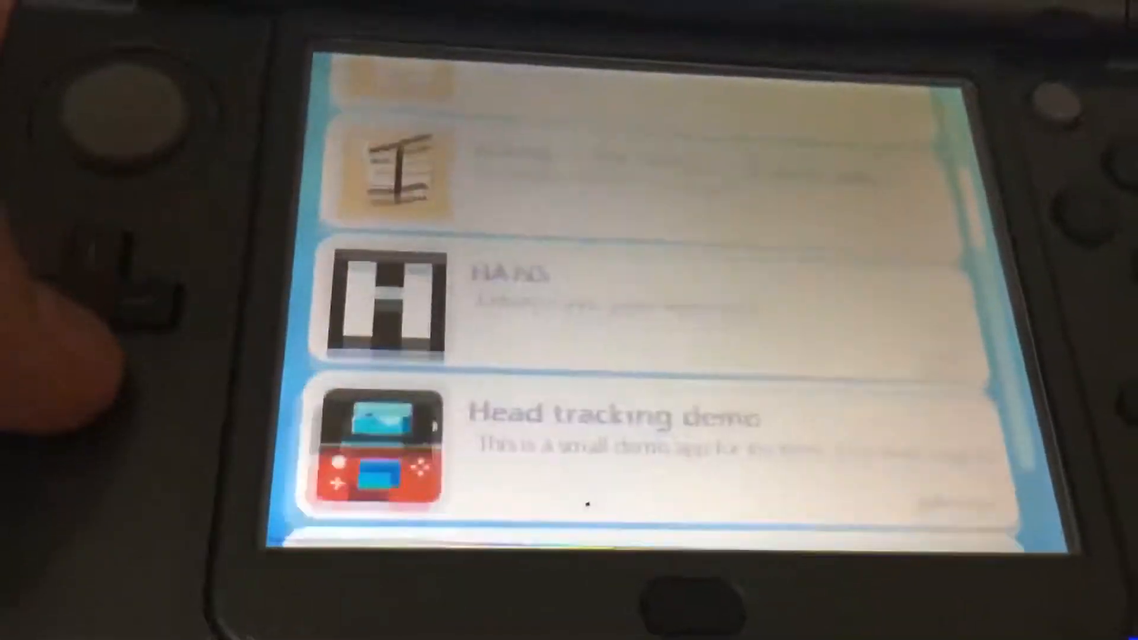
pyautogui.scroll(-3)
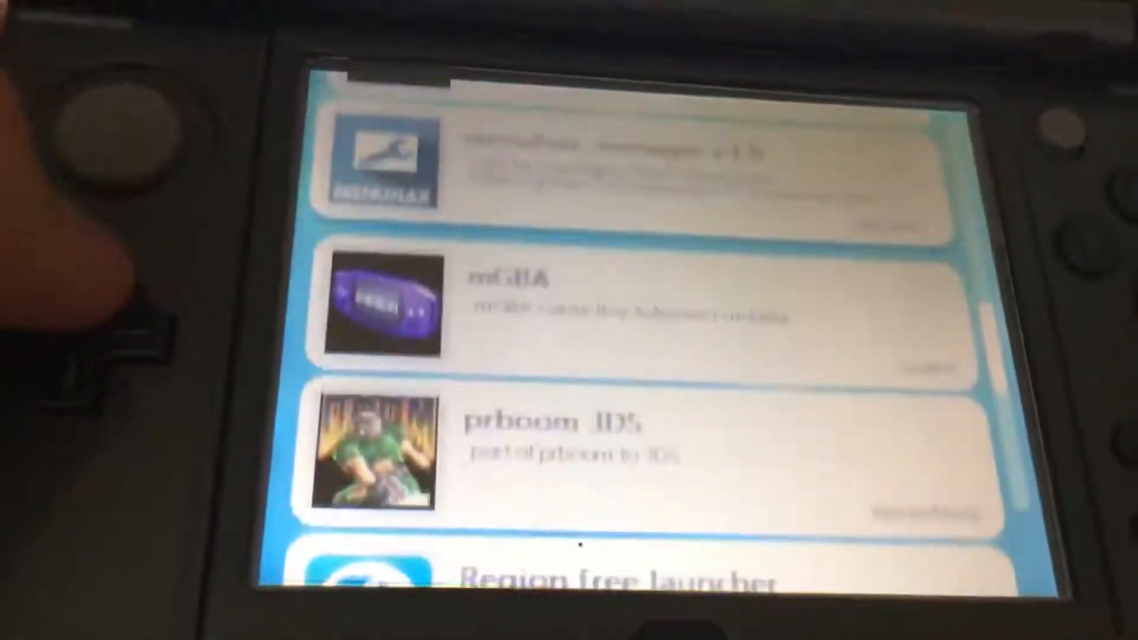
pyautogui.scroll(-3)
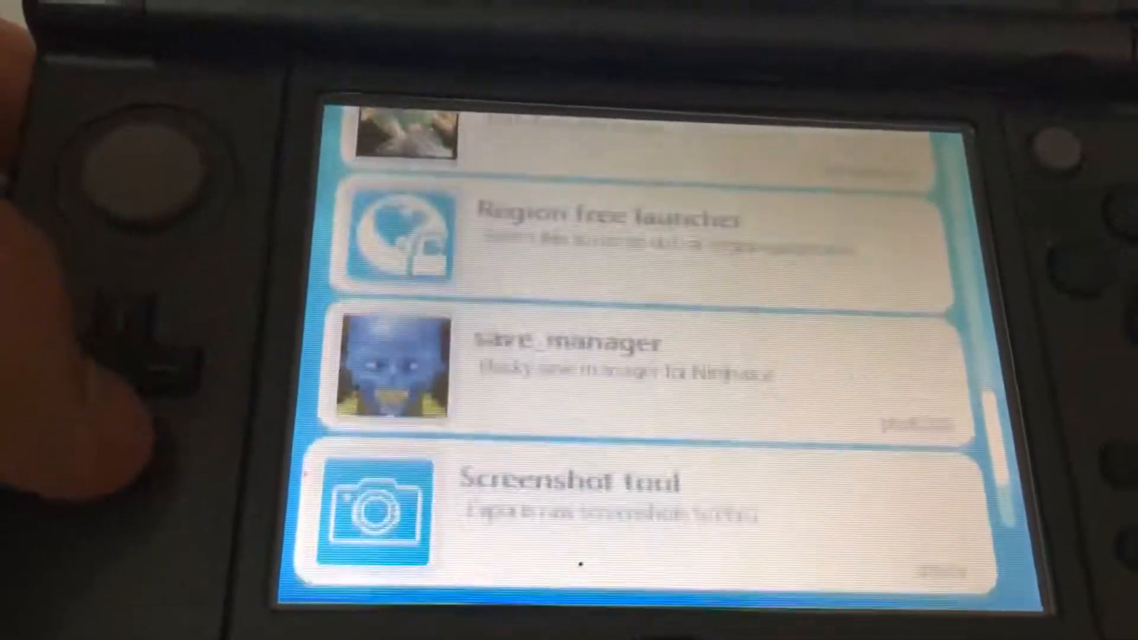
pyautogui.scroll(-3)
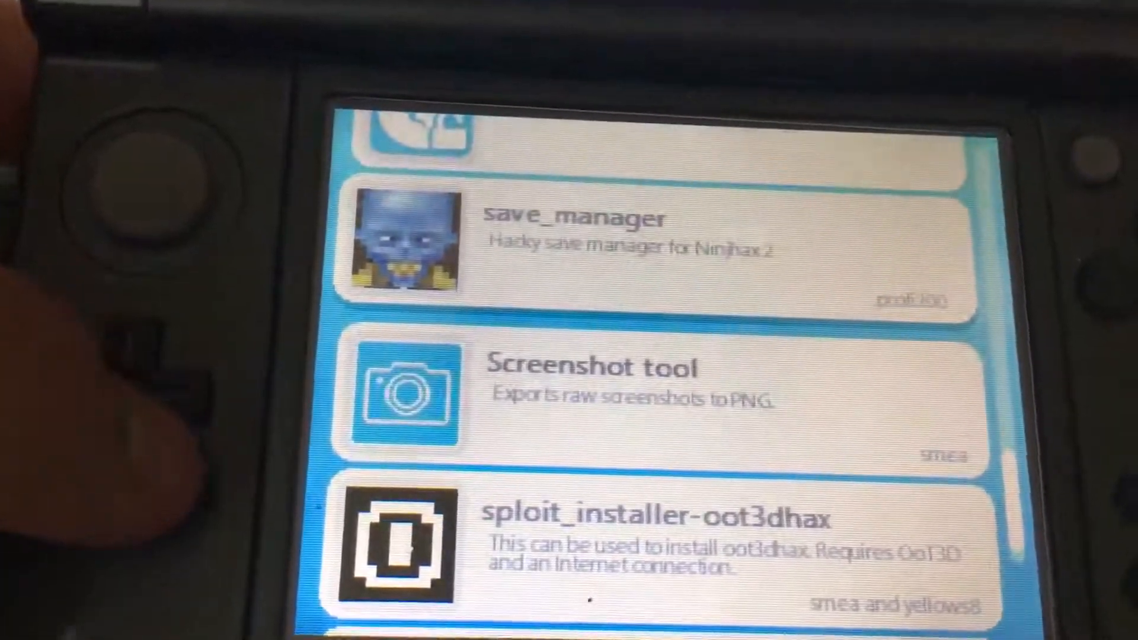